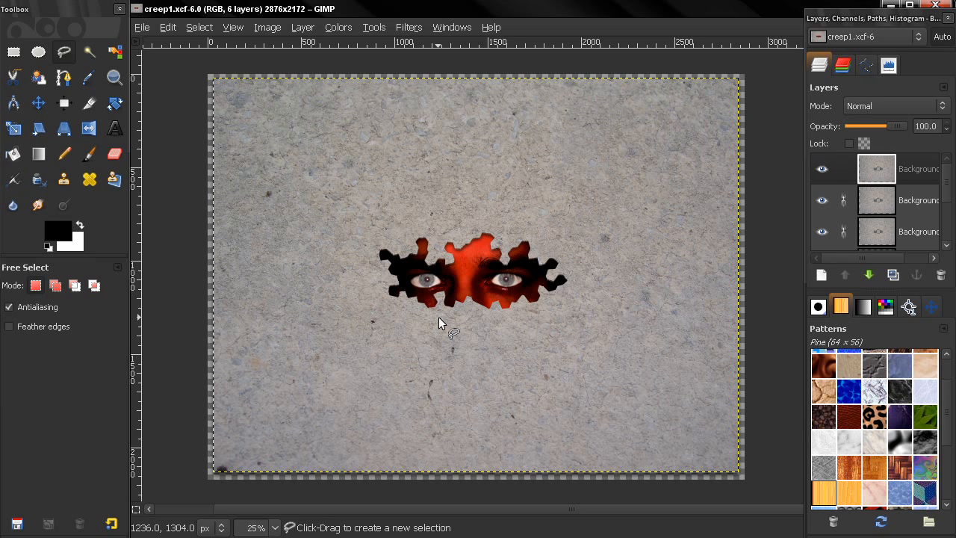
mouse_move(366, 280)
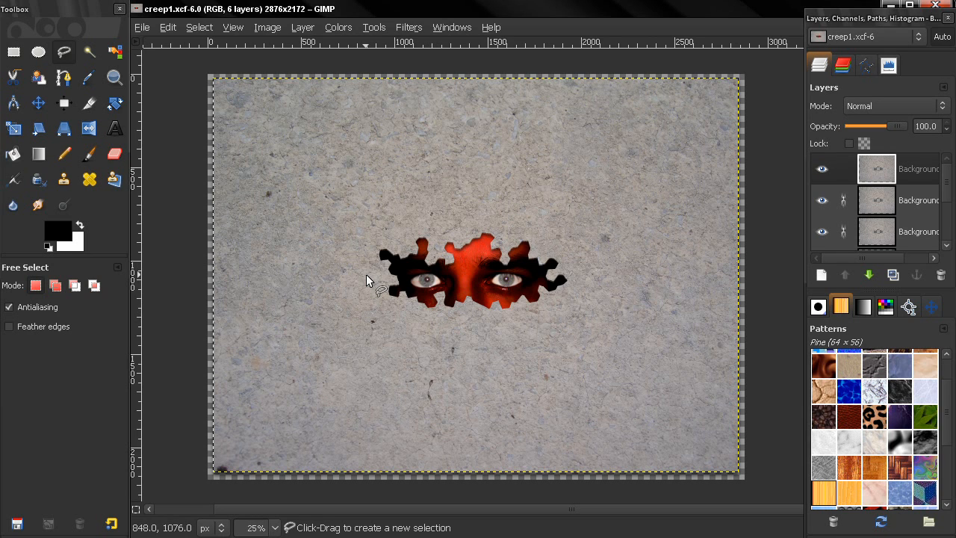
mouse_move(418, 208)
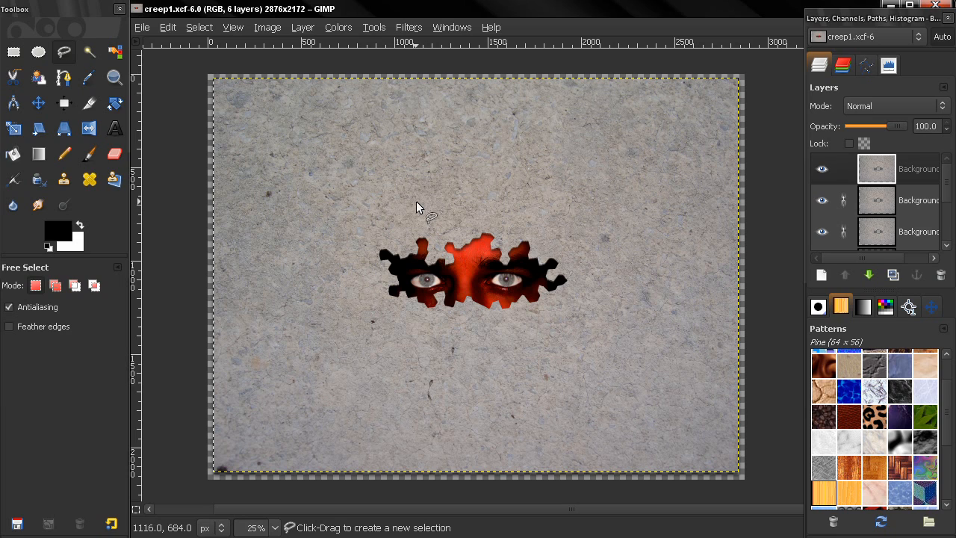
mouse_move(412, 260)
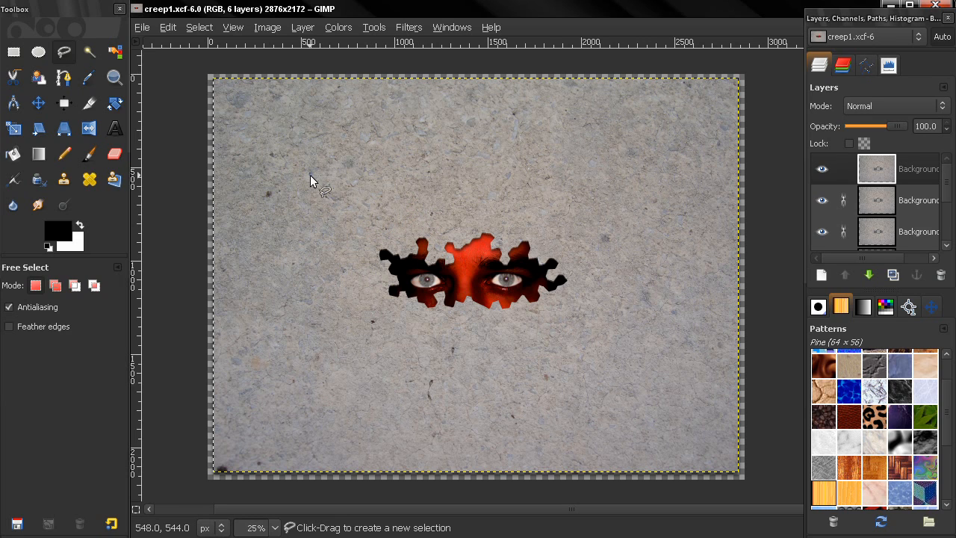
mouse_move(376, 166)
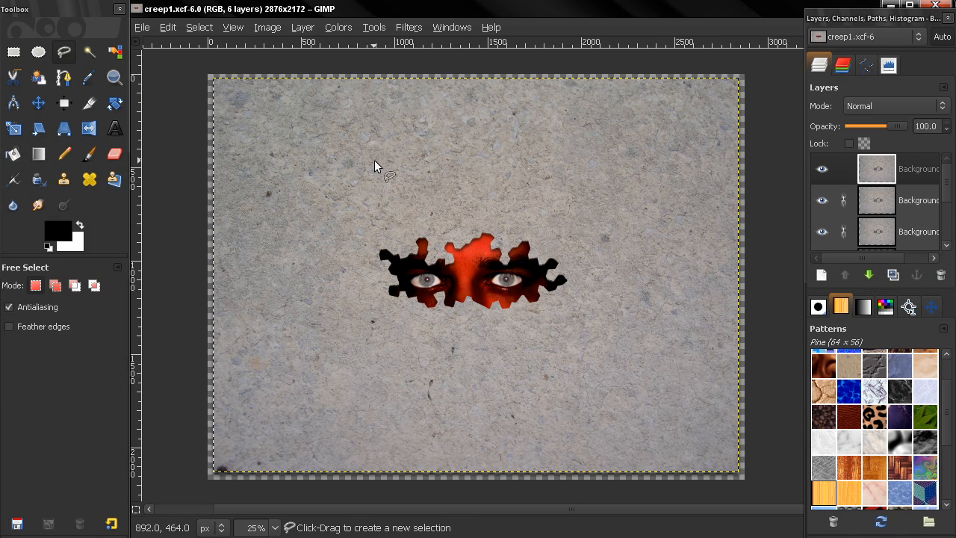
mouse_move(402, 217)
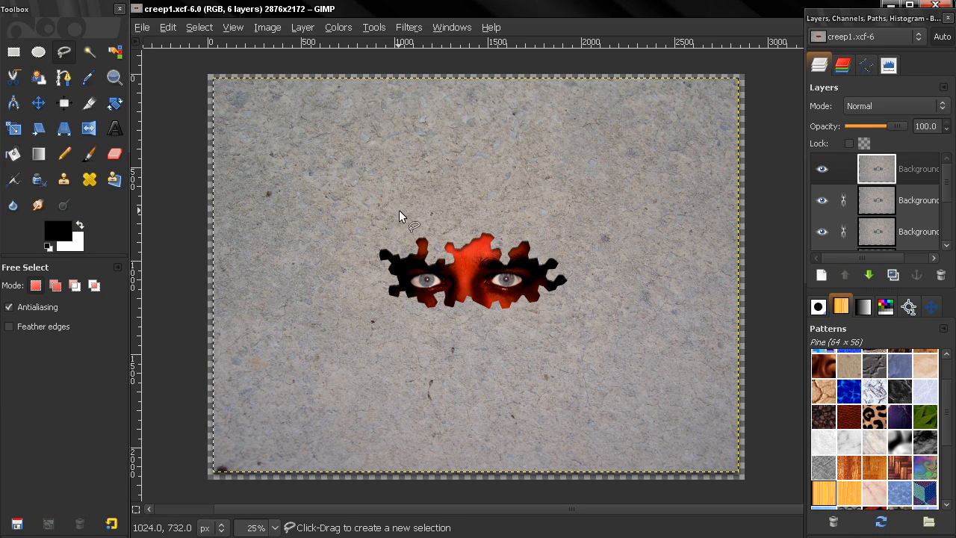
mouse_move(549, 202)
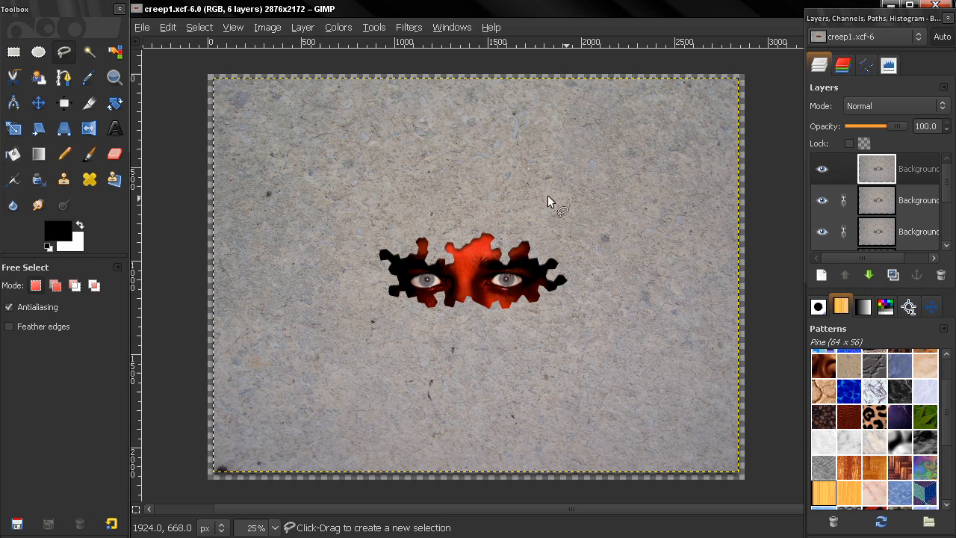
mouse_move(377, 191)
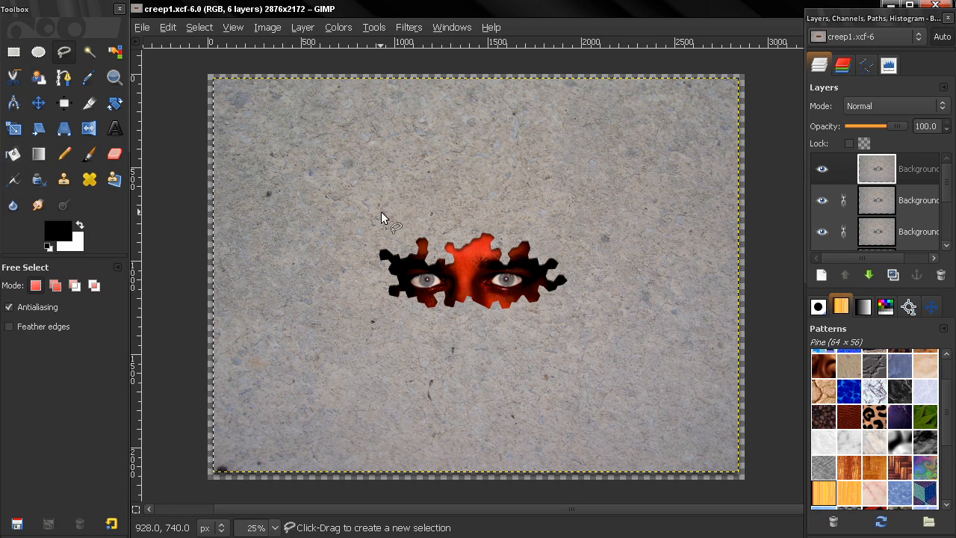
mouse_move(381, 366)
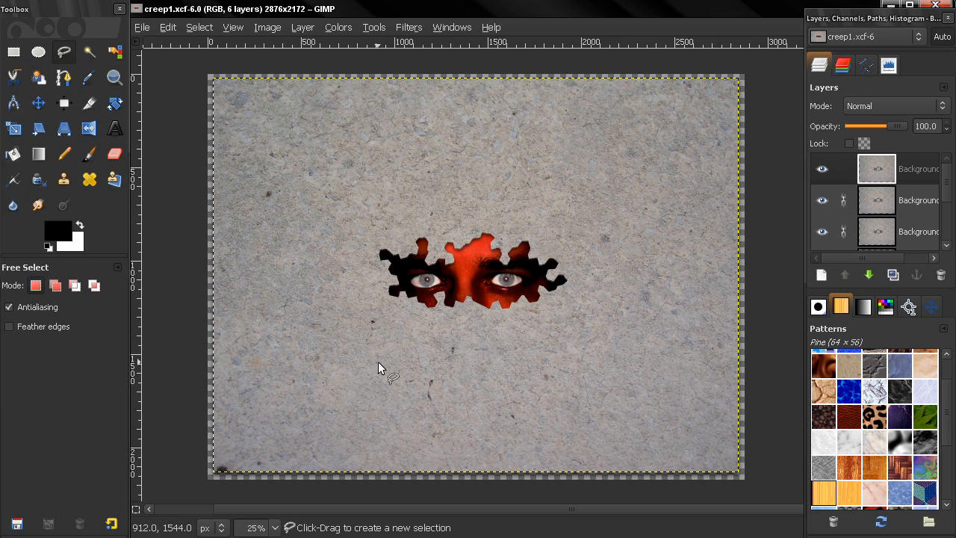
mouse_move(585, 342)
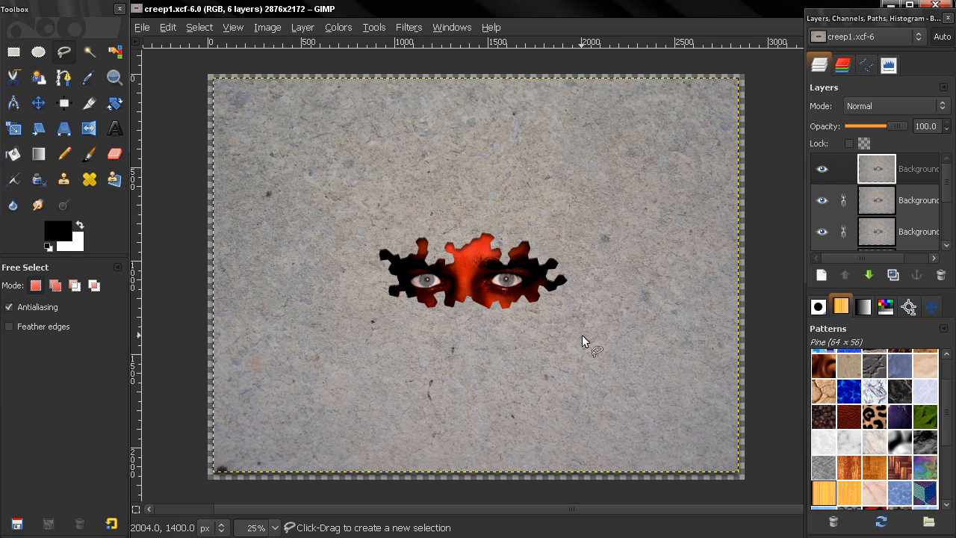
mouse_move(362, 263)
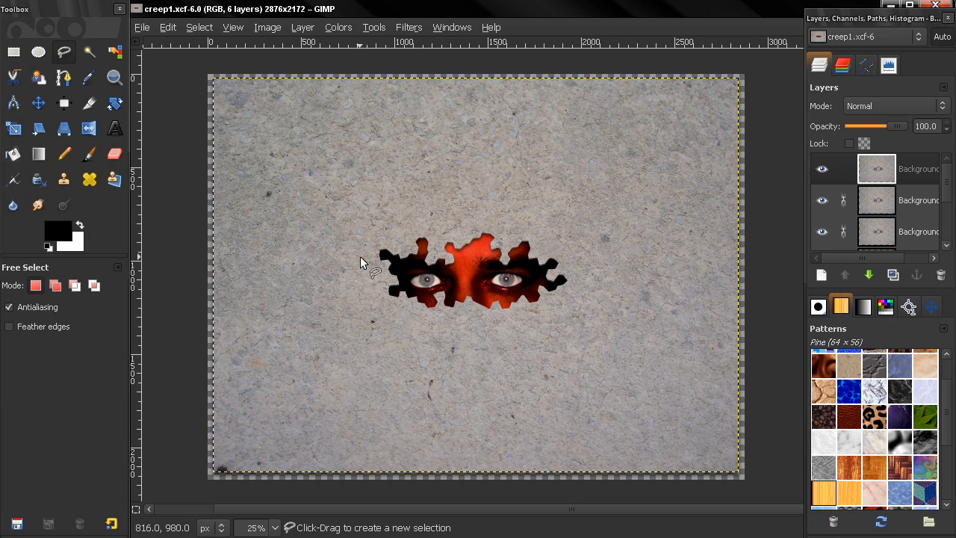
mouse_move(540, 309)
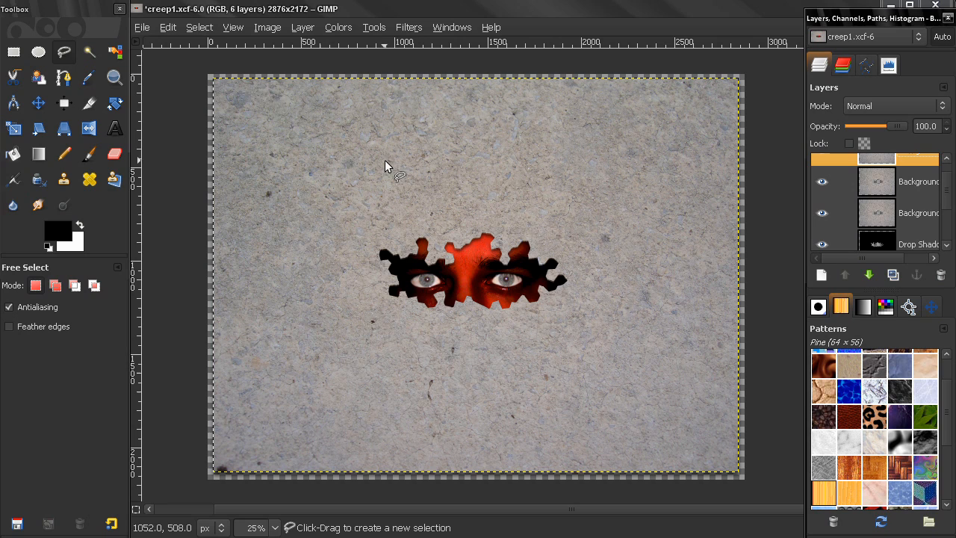
mouse_move(650, 481)
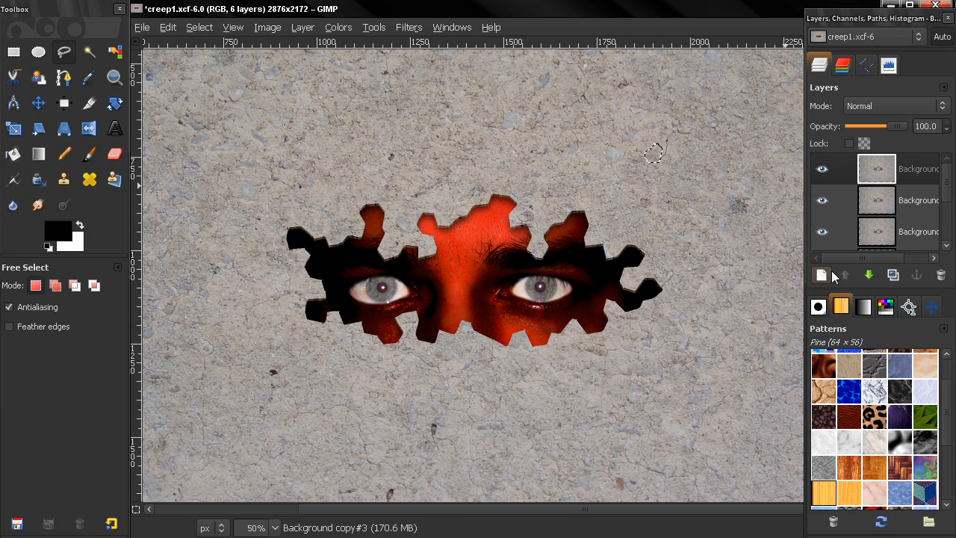
Step: Make the newly added top layer active in the Layers panel for the copied wall piece
click(822, 275)
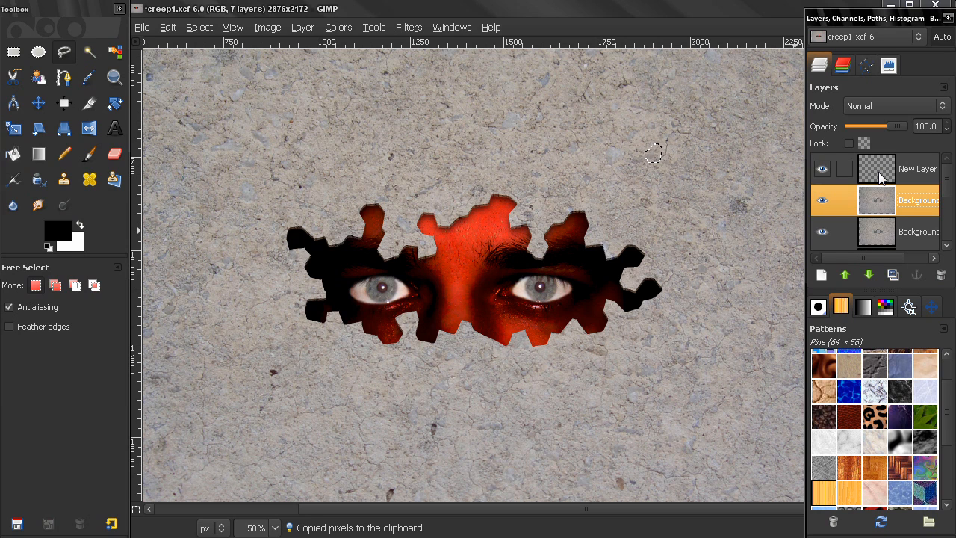
click(917, 167)
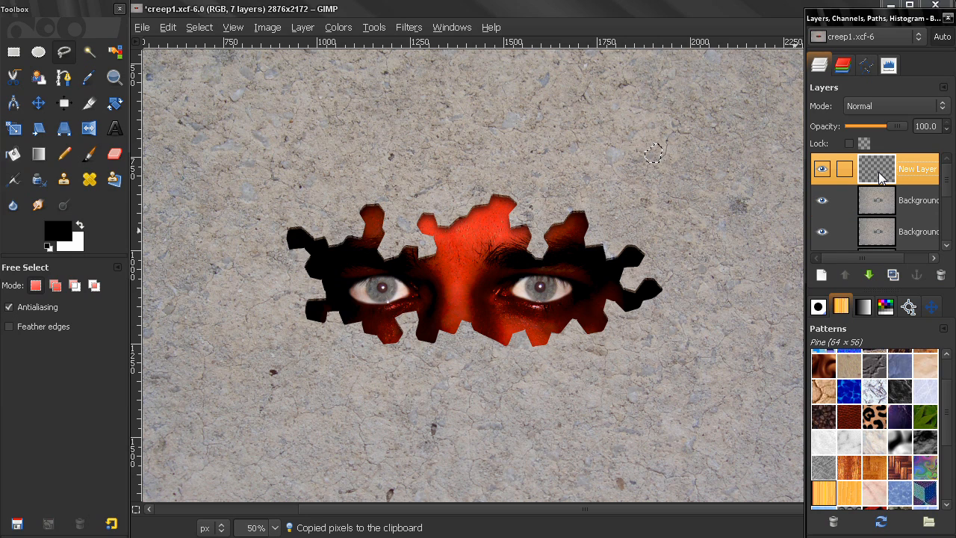
click(918, 275)
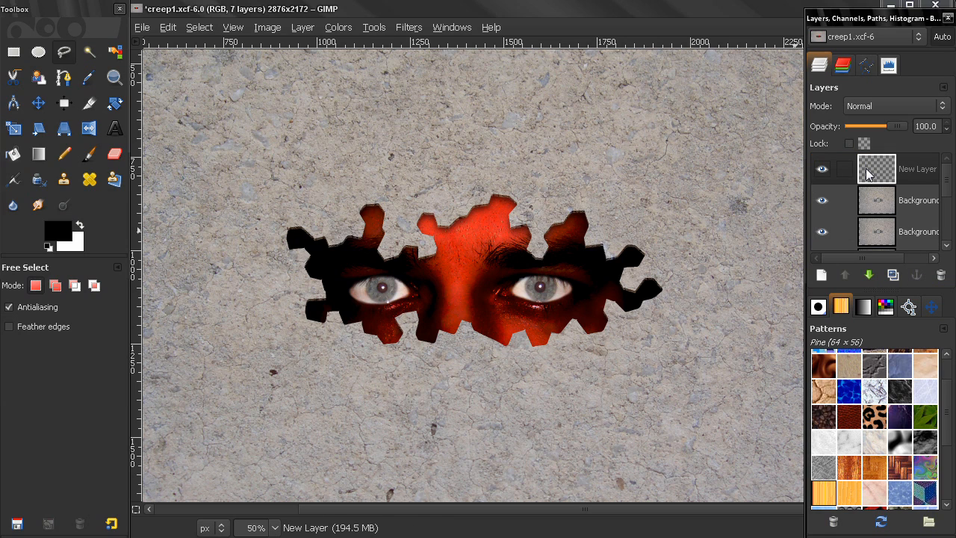
Step: Apply Filters > Light and Shadow > Drop Shadow with offsets 8, blur 30, opacity 70
click(409, 27)
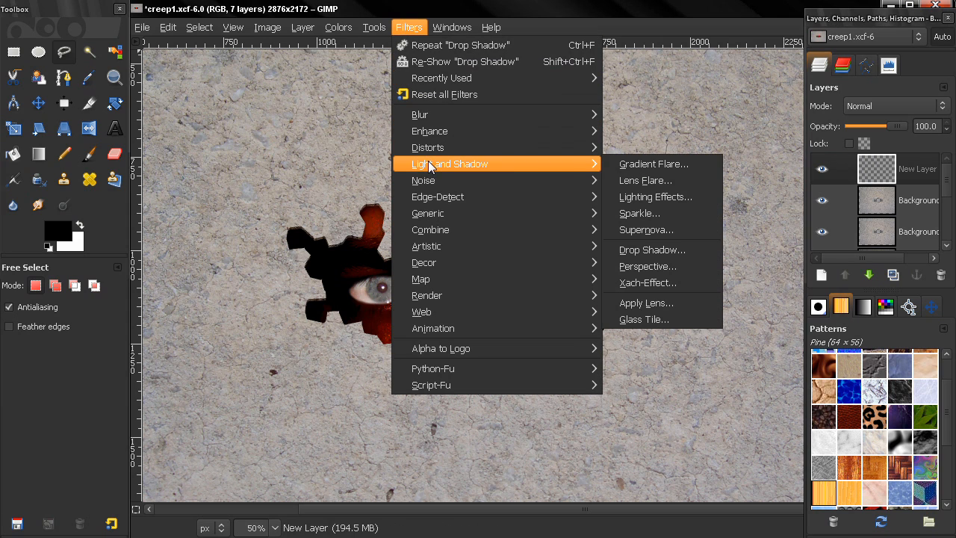
mouse_move(651, 250)
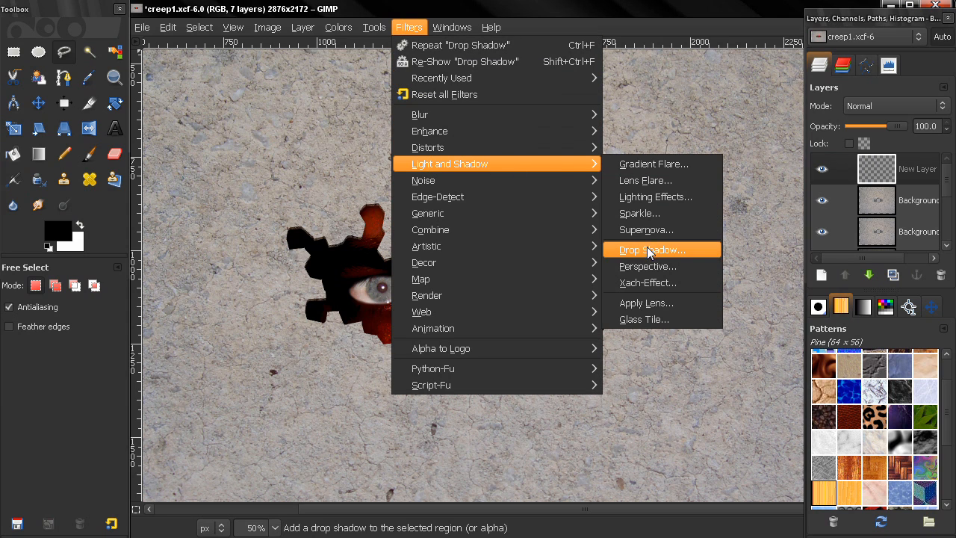
click(652, 250)
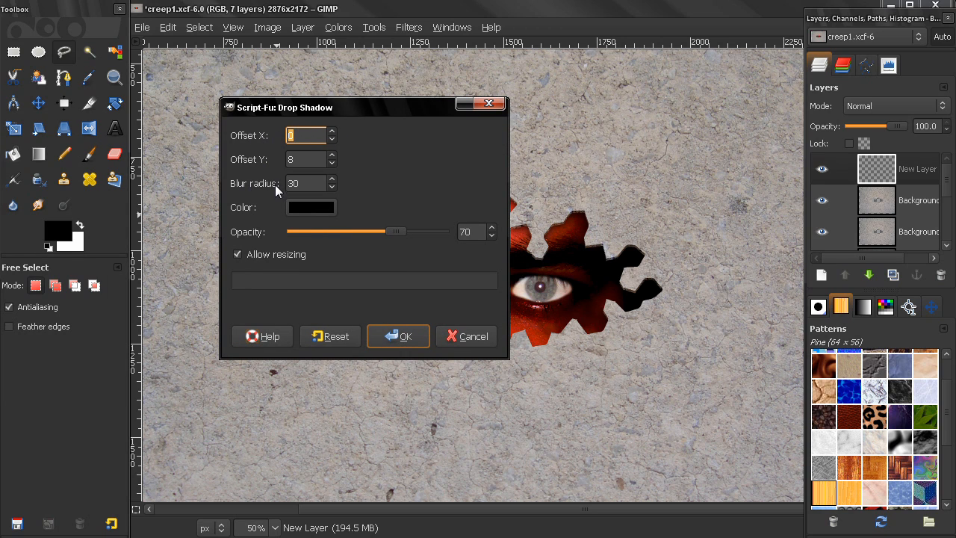
click(397, 336)
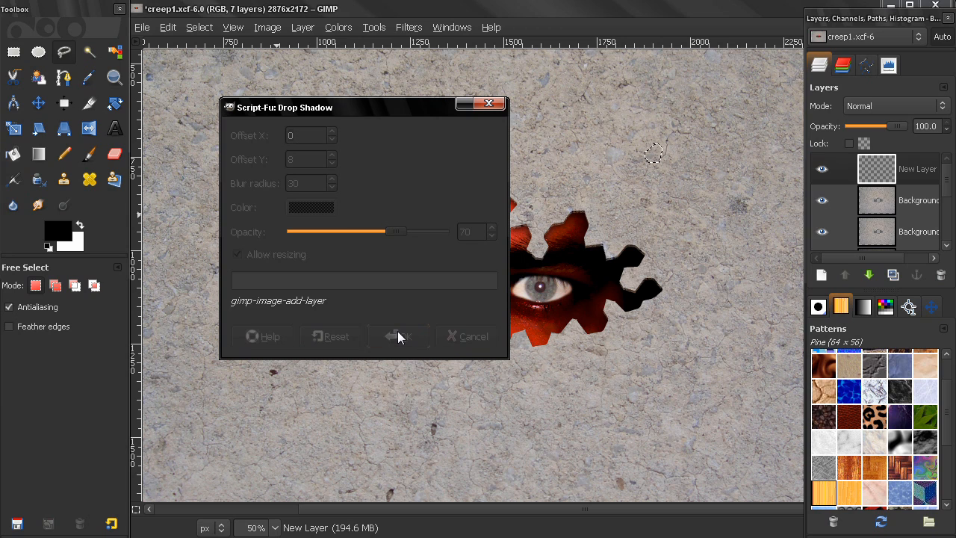
click(397, 337)
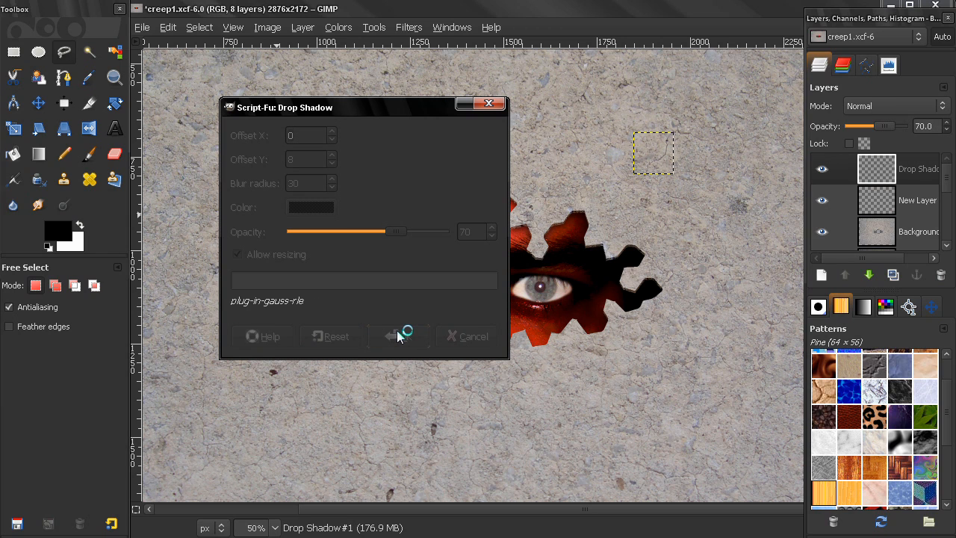
click(397, 336)
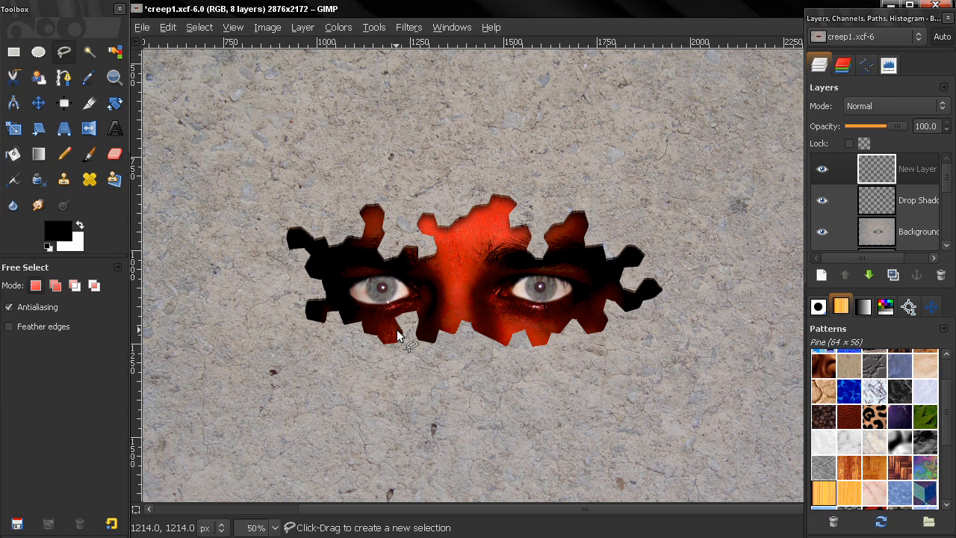
mouse_move(656, 162)
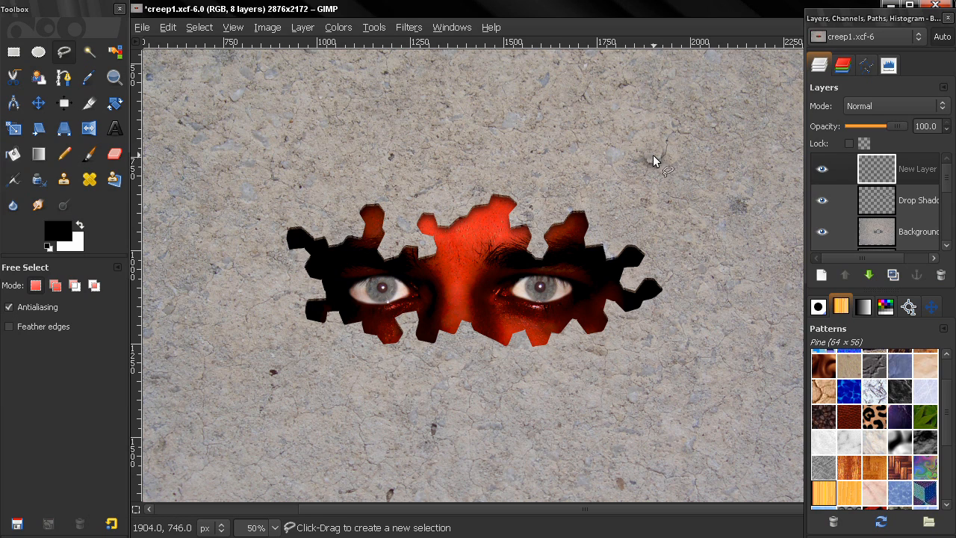
Step: Activate the wall-piece layer '1', duplicate it twice, and reach the blend-mode list
click(884, 167)
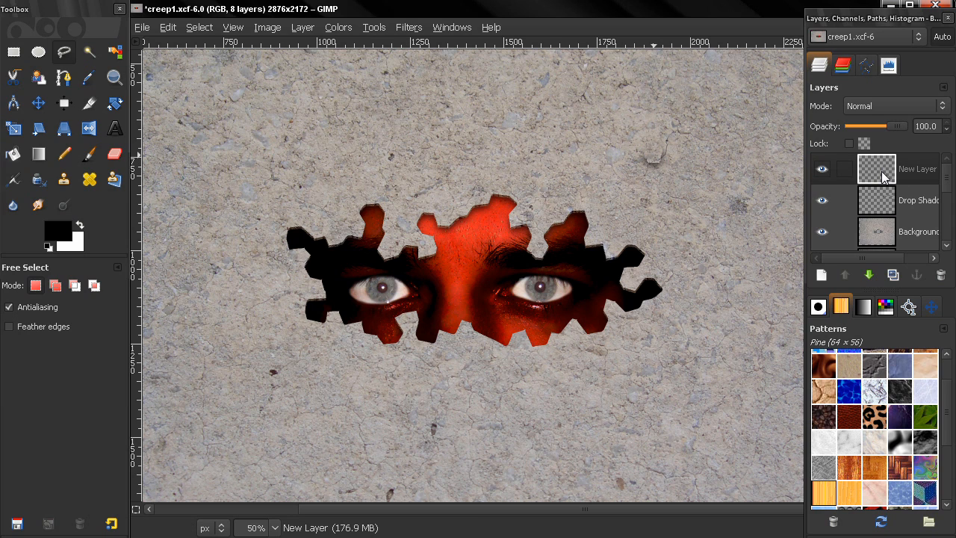
click(918, 167)
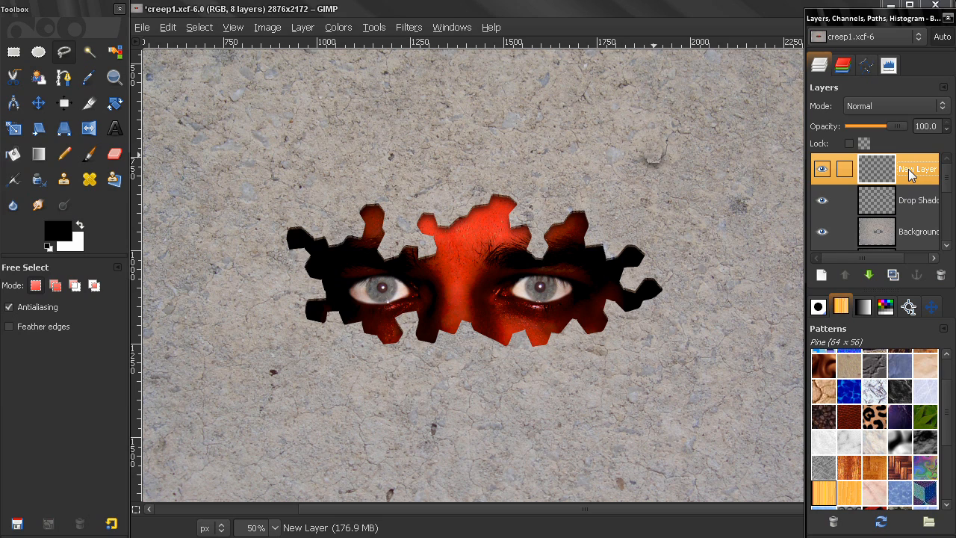
click(917, 201)
text(1)
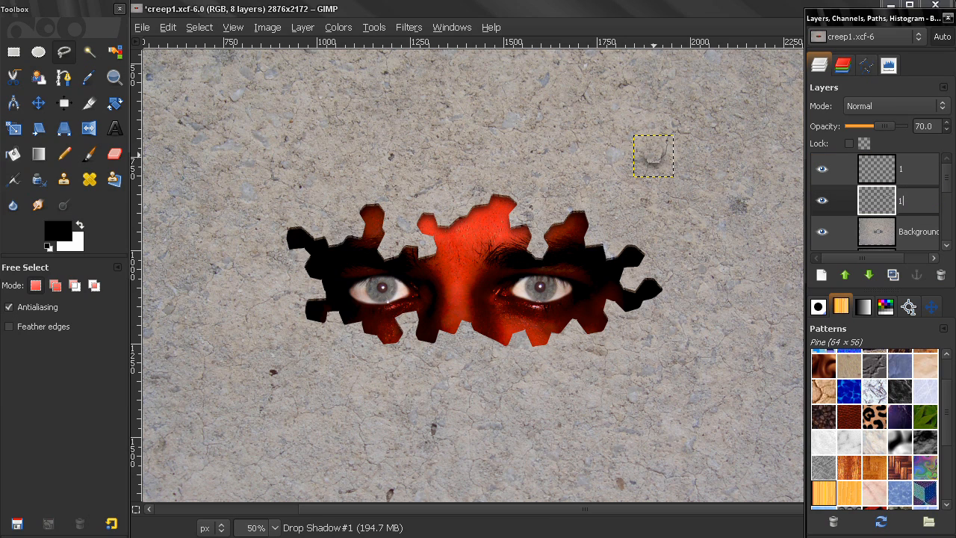
click(897, 167)
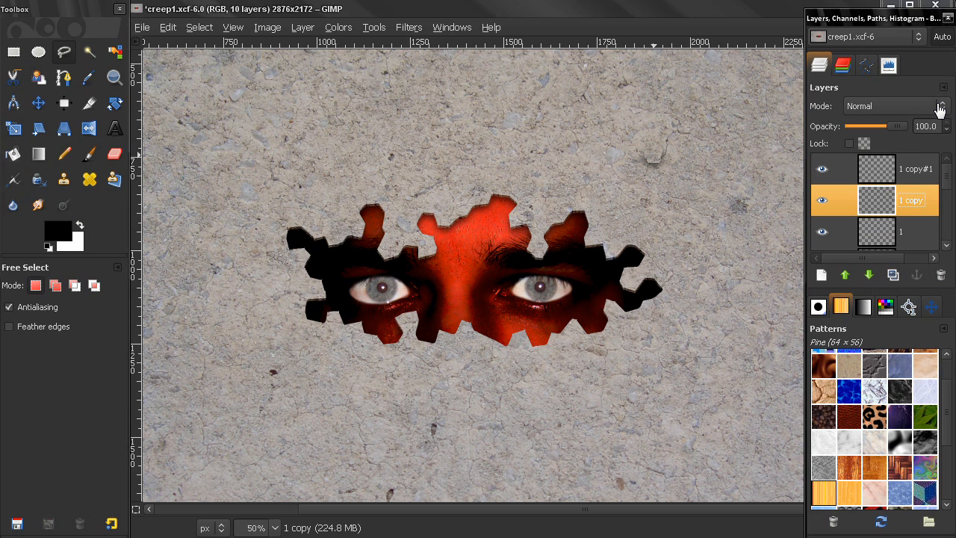
click(893, 104)
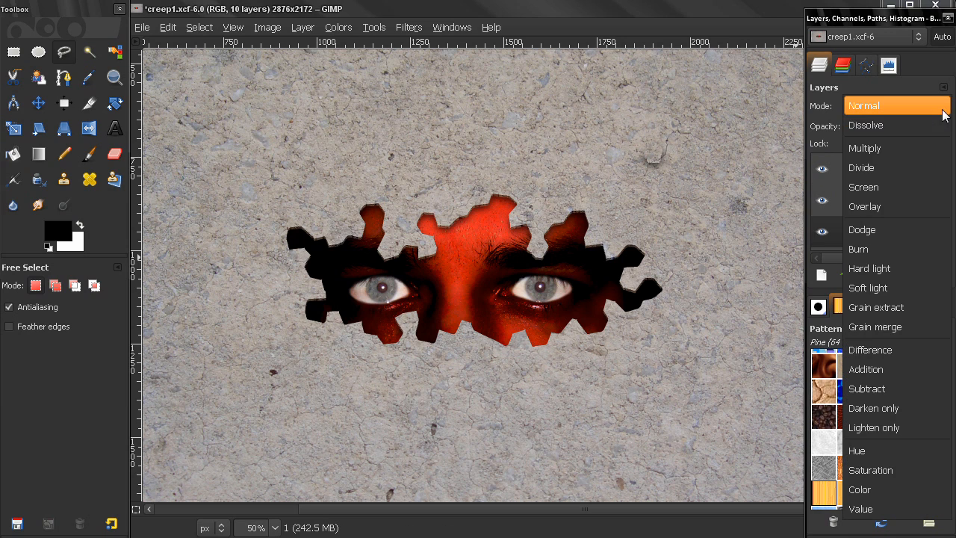
Step: Set the wall-piece layer '1' to Hard light blending
click(870, 269)
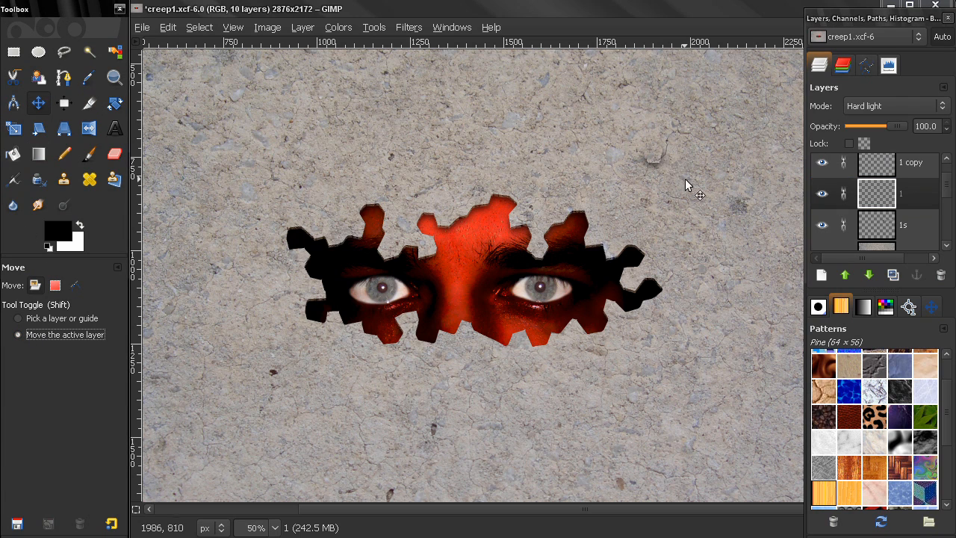
mouse_move(641, 251)
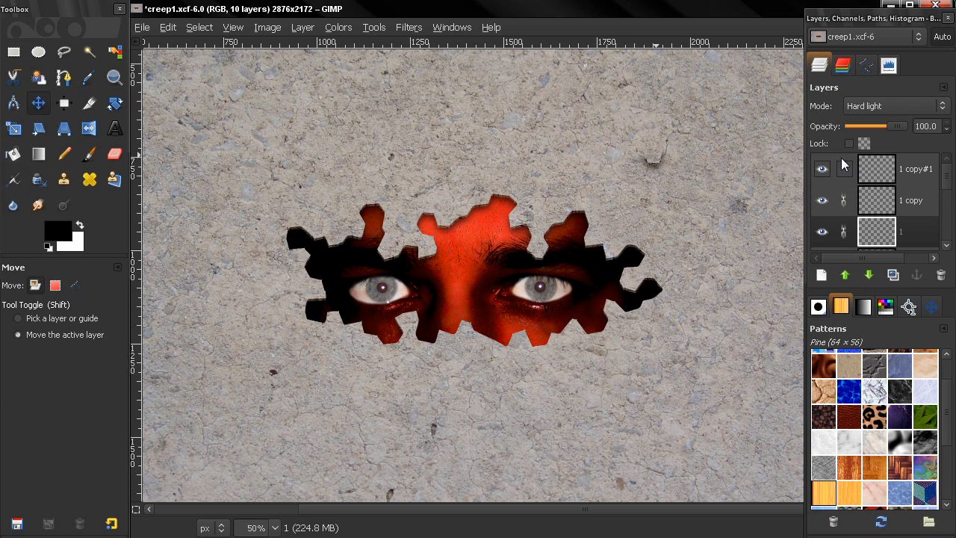
Step: Drag the wall-piece layer into the hole between the eyes
click(877, 232)
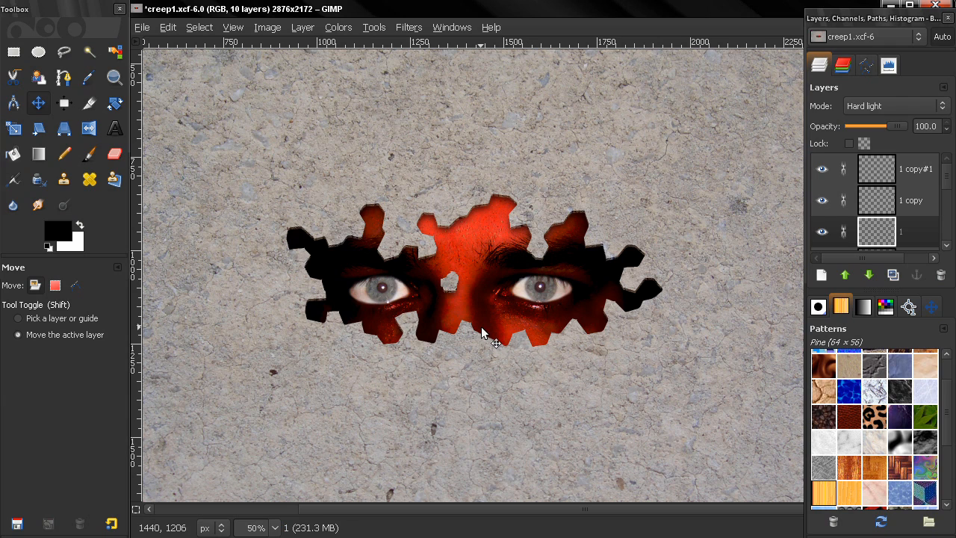
mouse_move(500, 305)
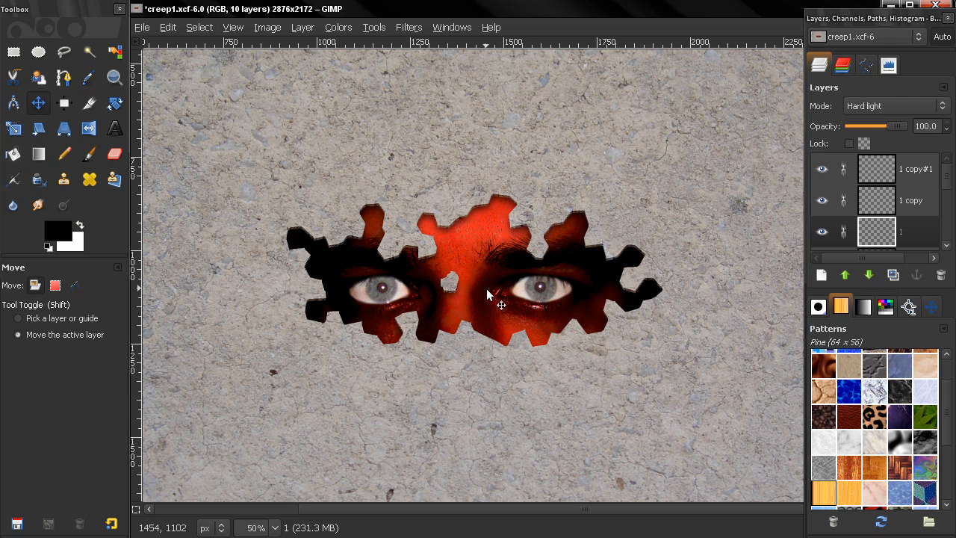
mouse_move(664, 287)
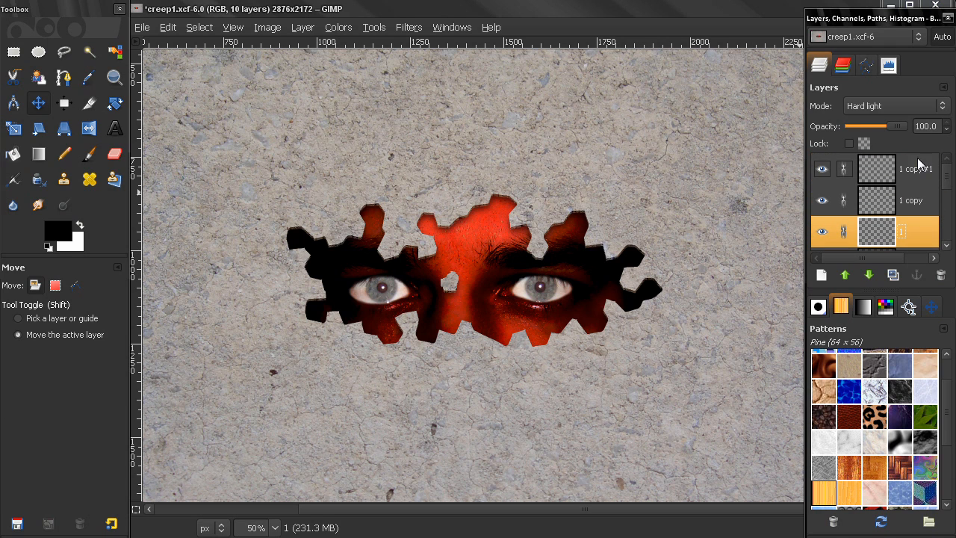
mouse_move(889, 177)
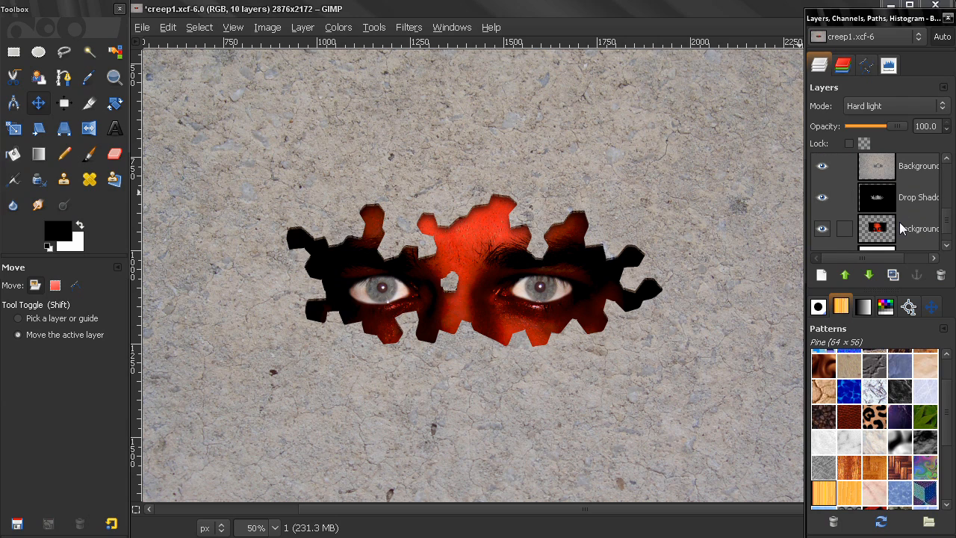
mouse_move(445, 302)
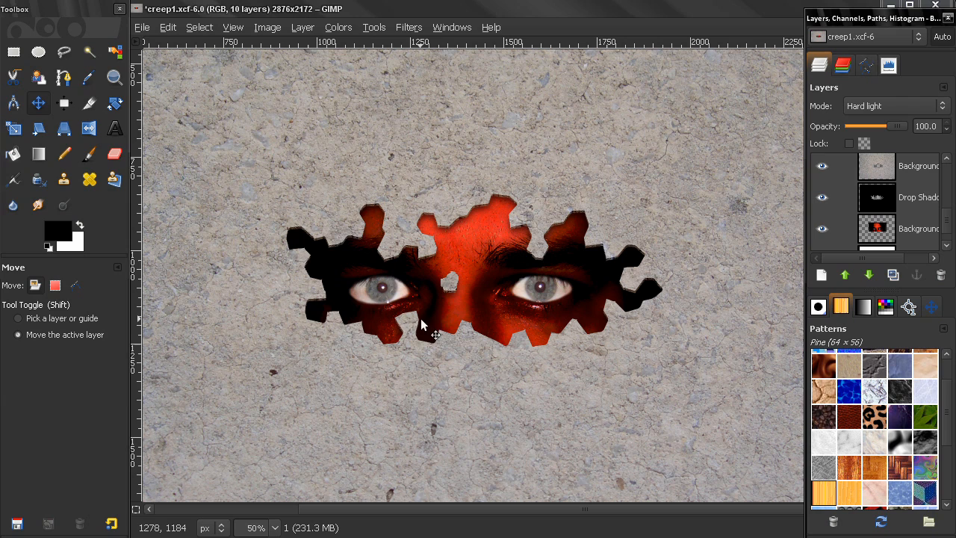
mouse_move(416, 323)
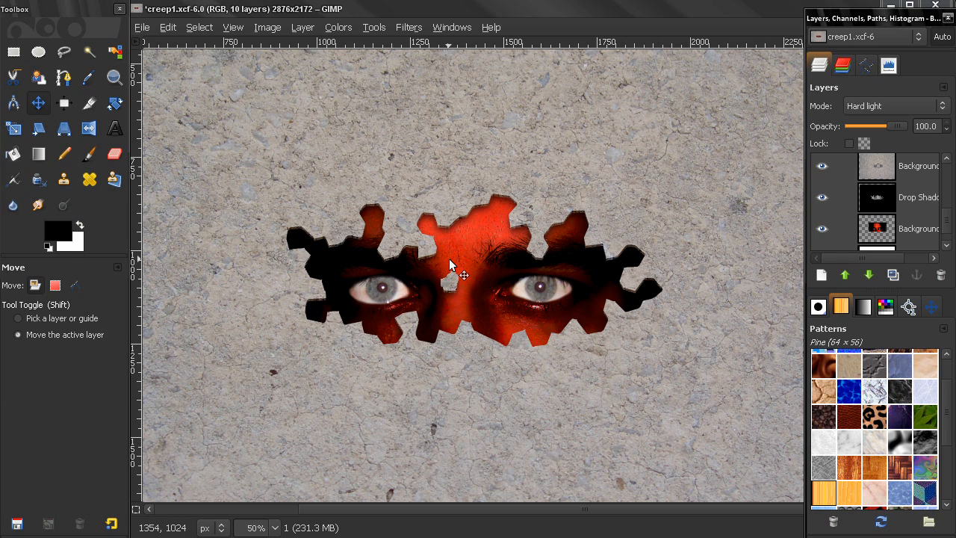
mouse_move(454, 300)
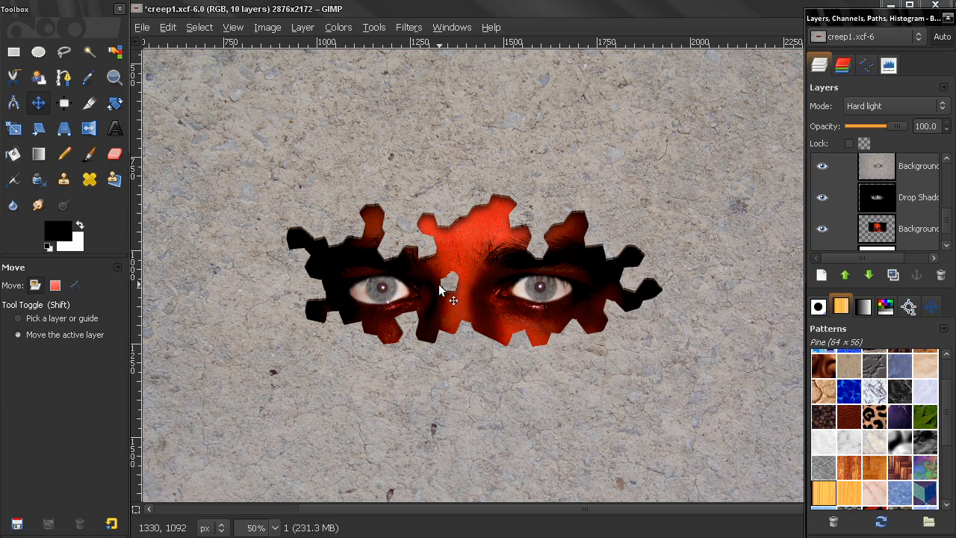
mouse_move(436, 271)
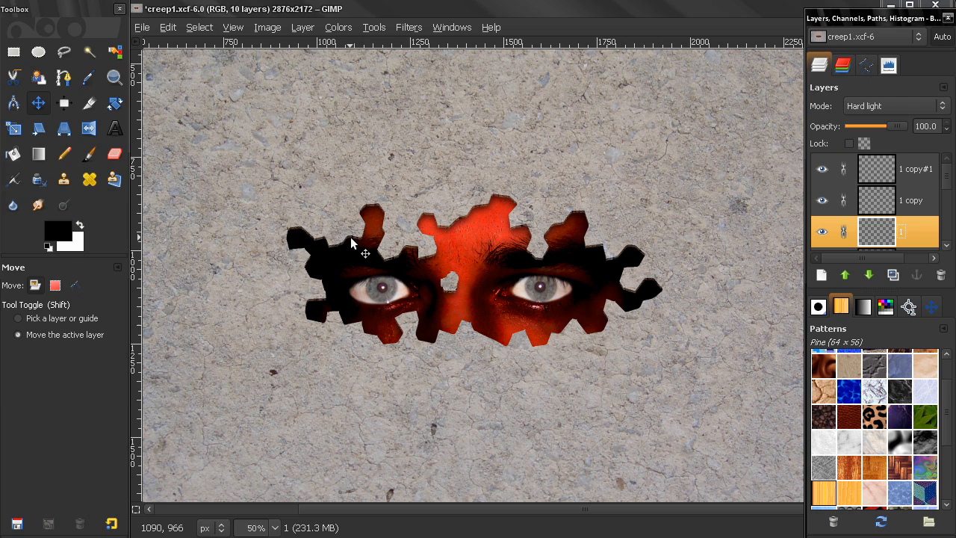
mouse_move(454, 394)
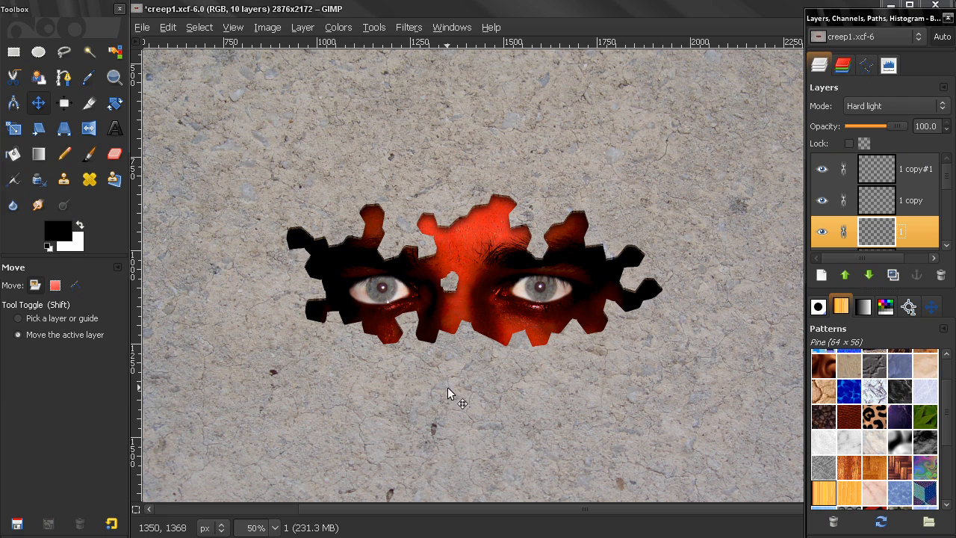
click(62, 154)
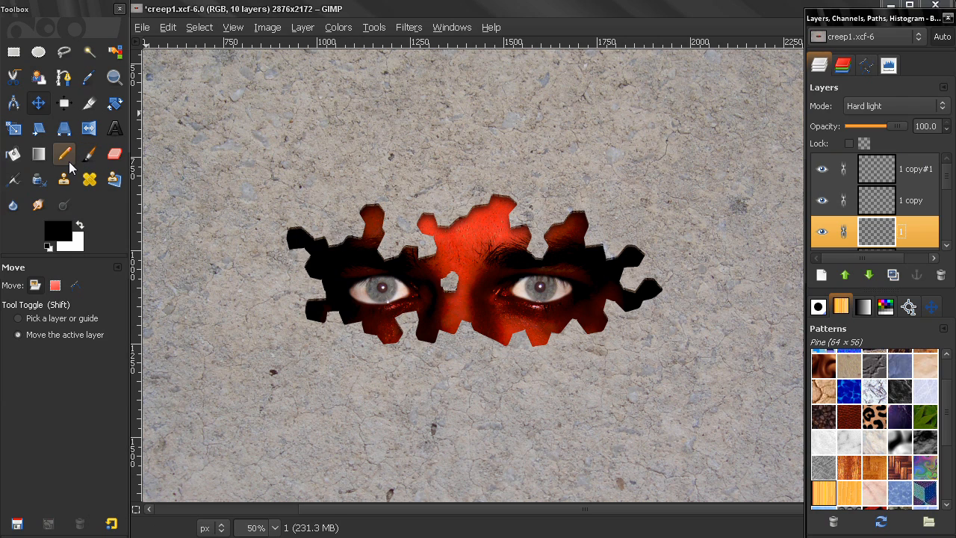
mouse_move(63, 78)
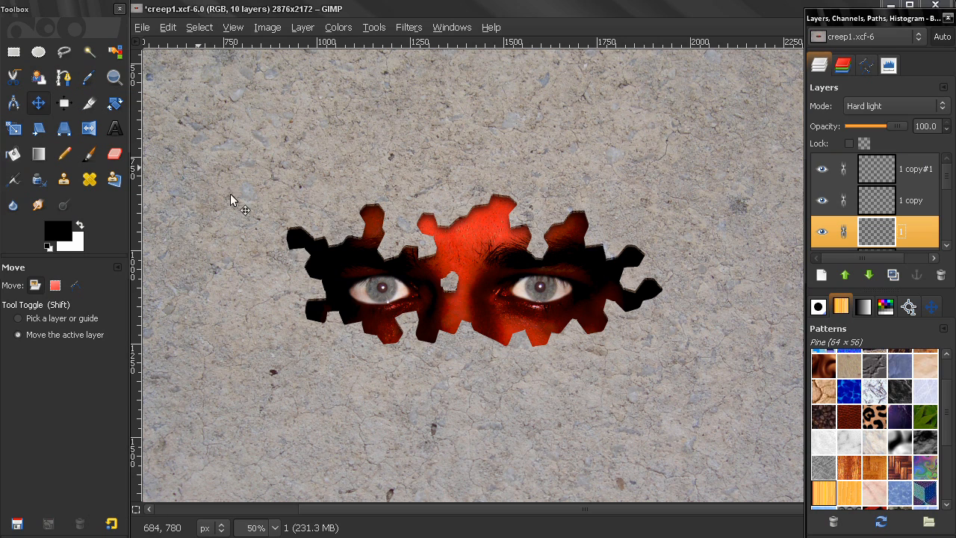
mouse_move(531, 276)
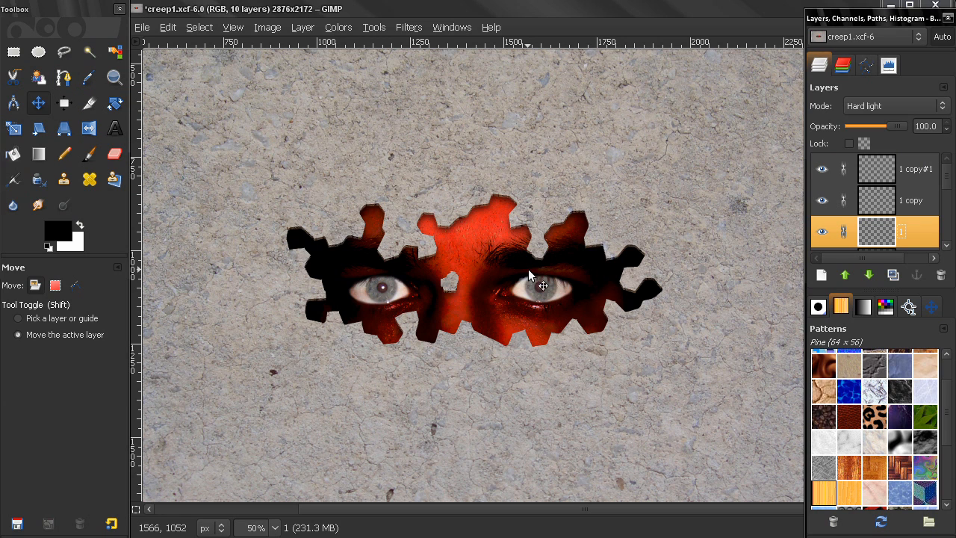